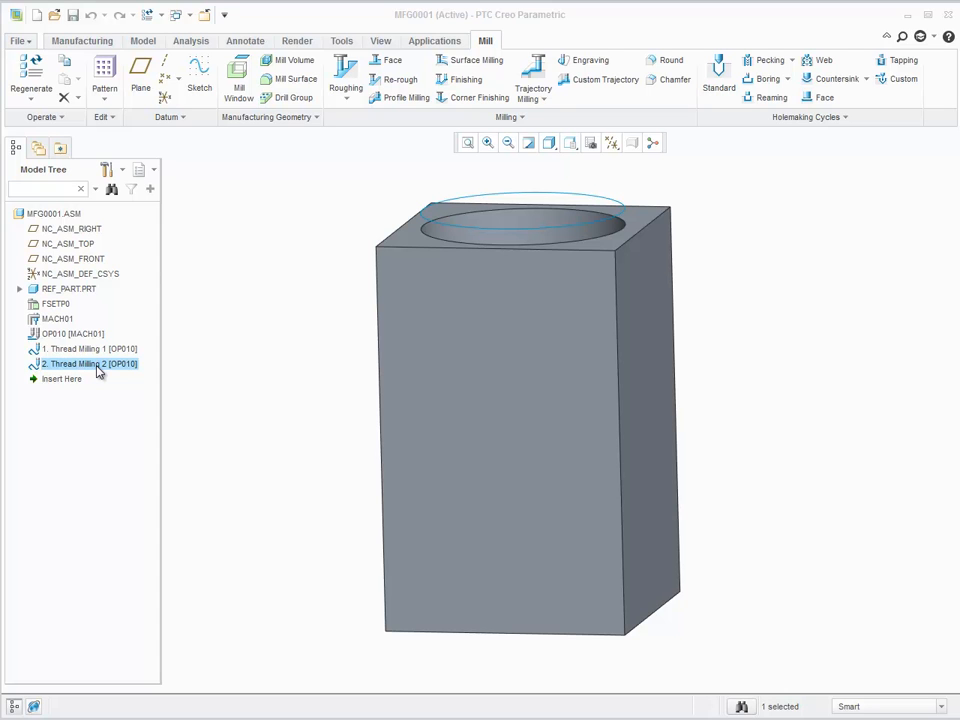
- Edit the definition of the Thread Milling 2 sequence from the Model Tree
right_click(88, 364)
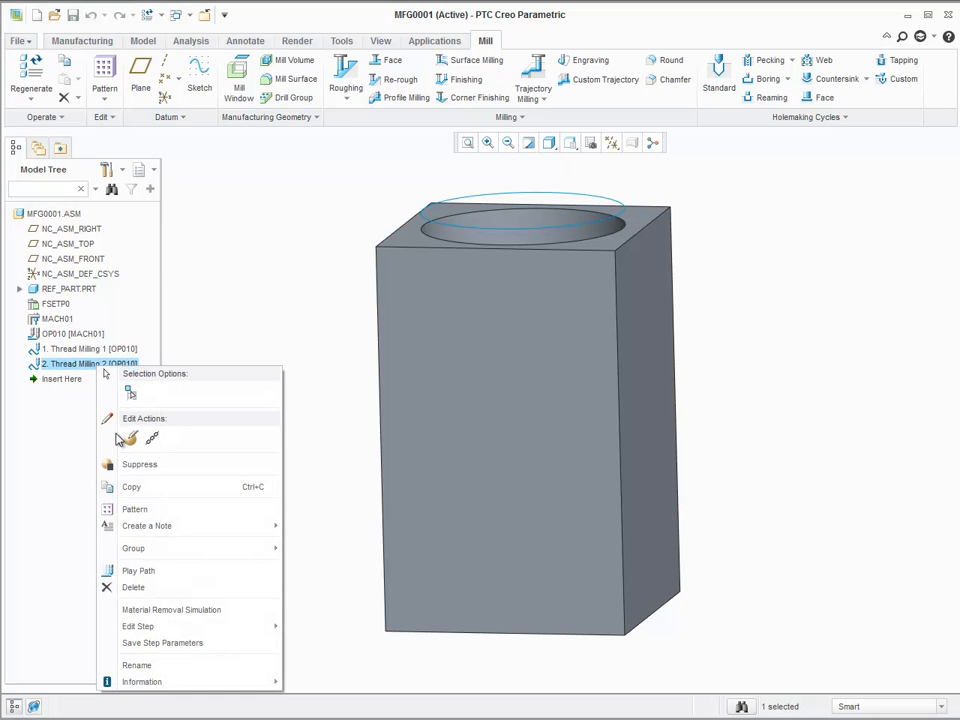
mouse_move(130, 440)
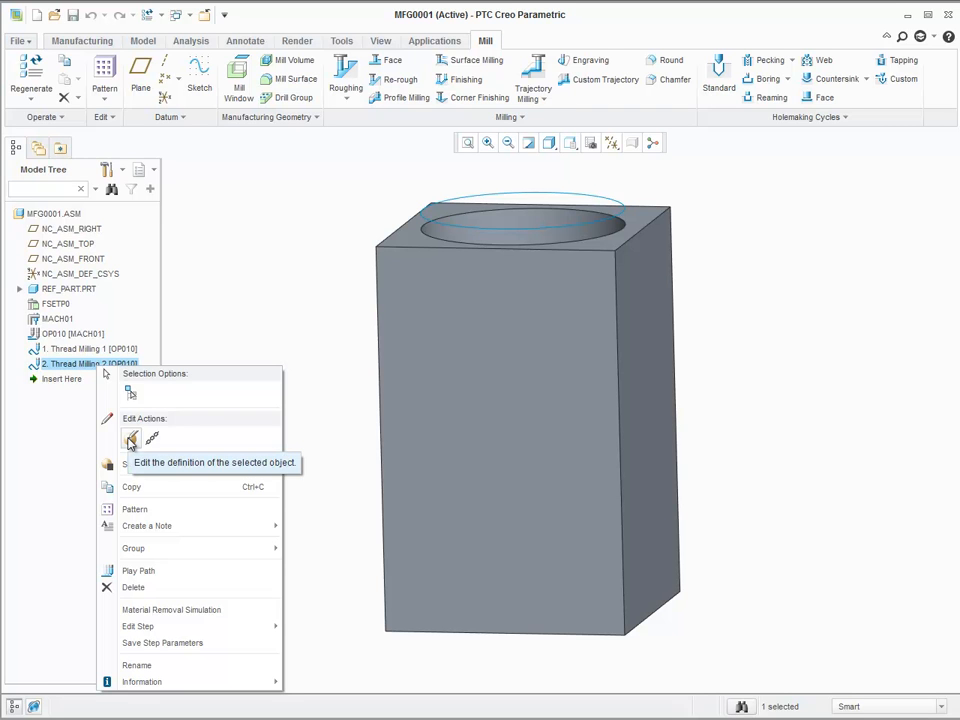
left_click(132, 440)
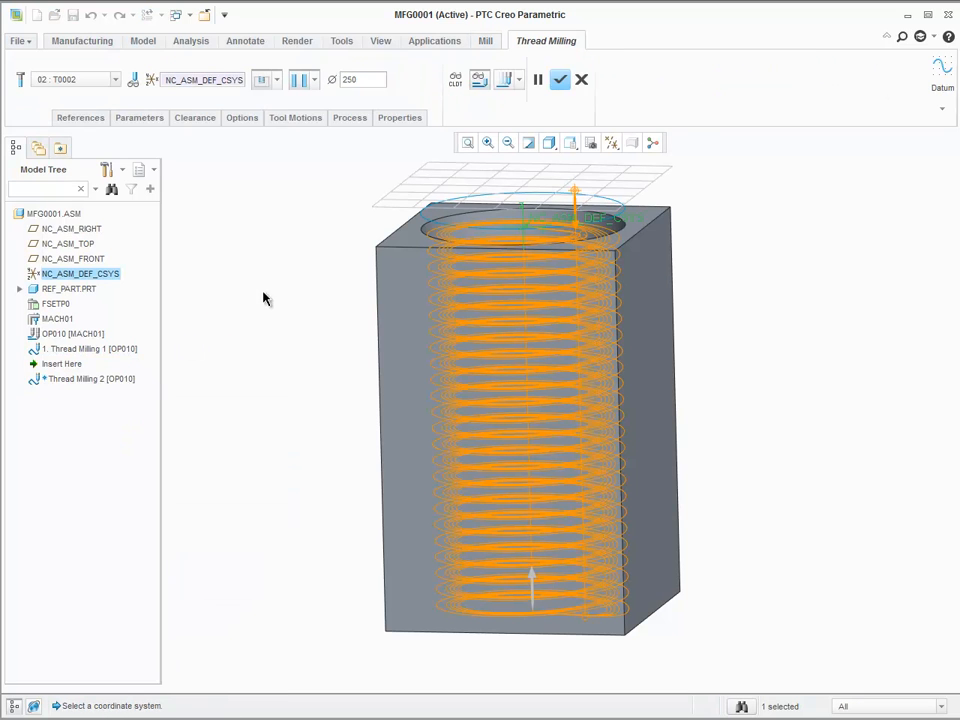
left_click(316, 80)
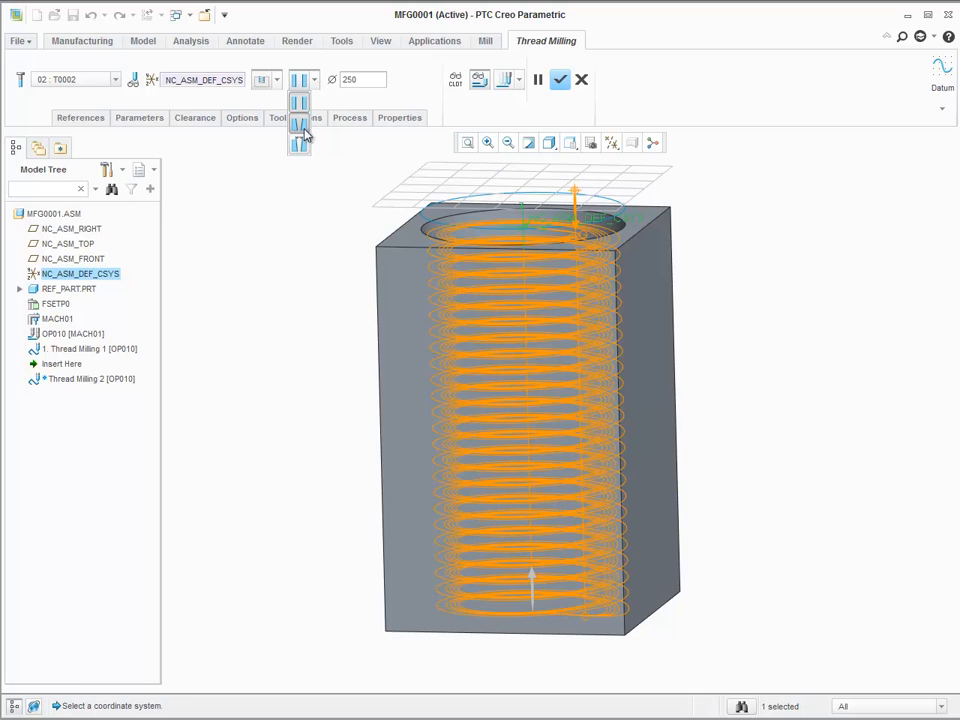
mouse_move(300, 130)
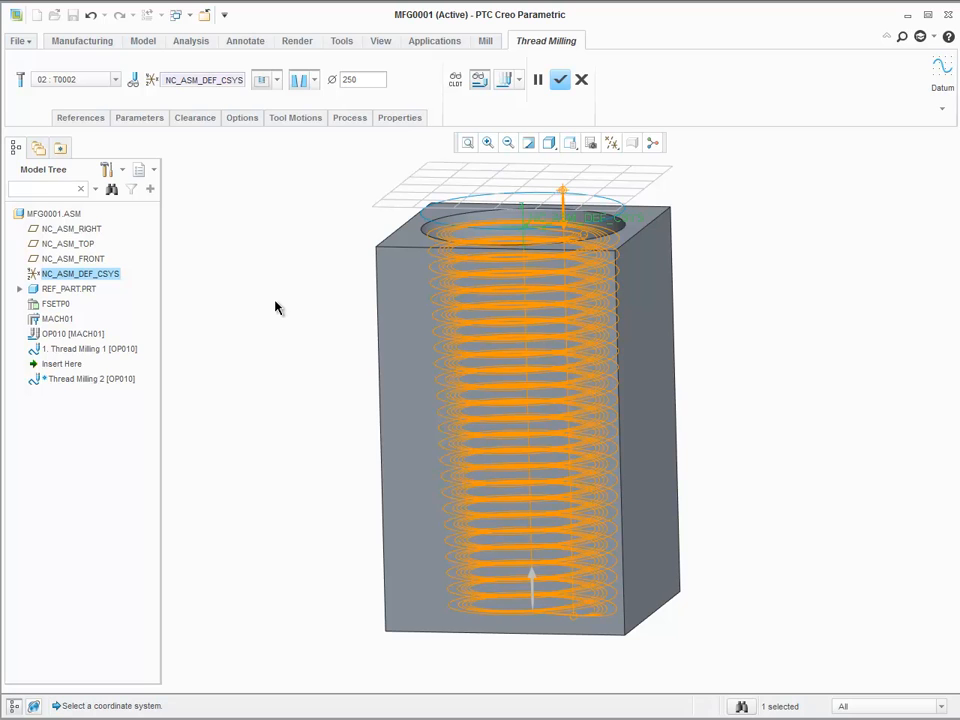
mouse_move(294, 108)
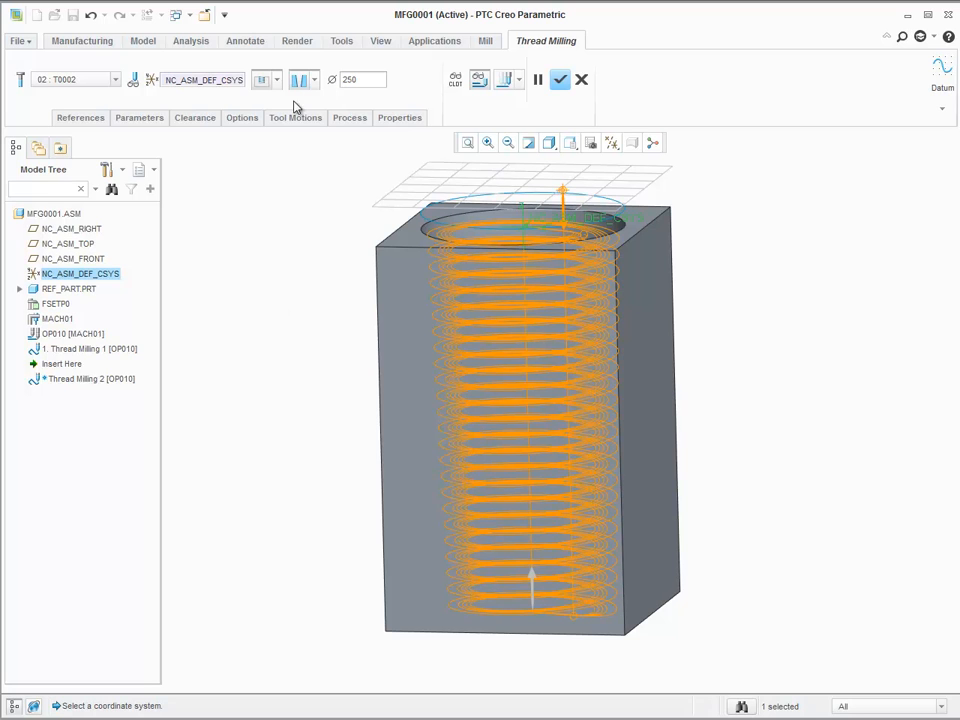
left_click(312, 80)
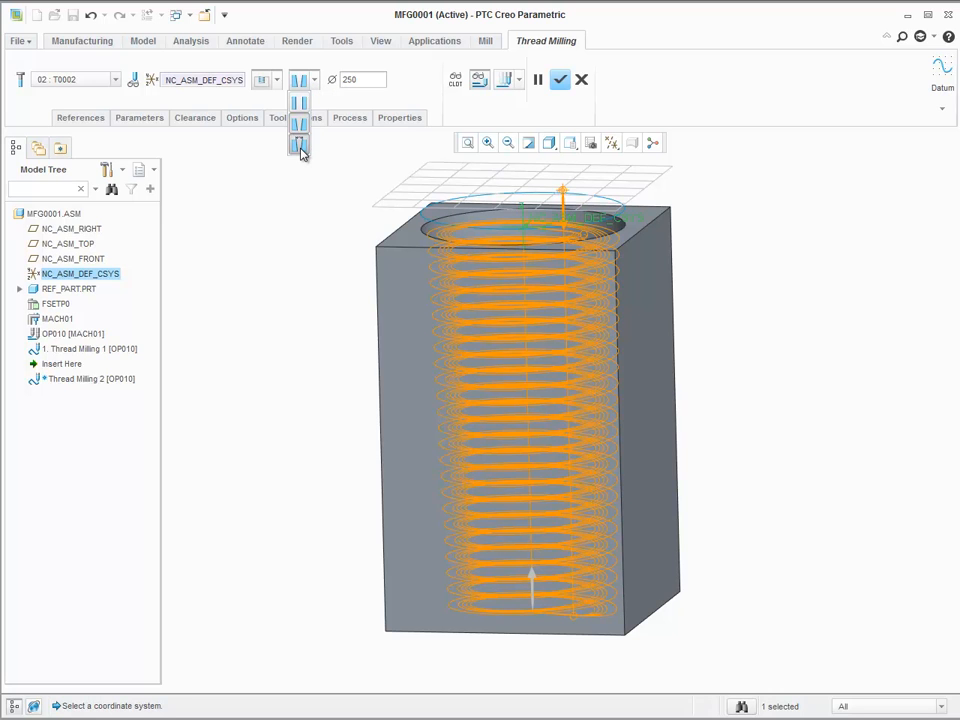
mouse_move(300, 148)
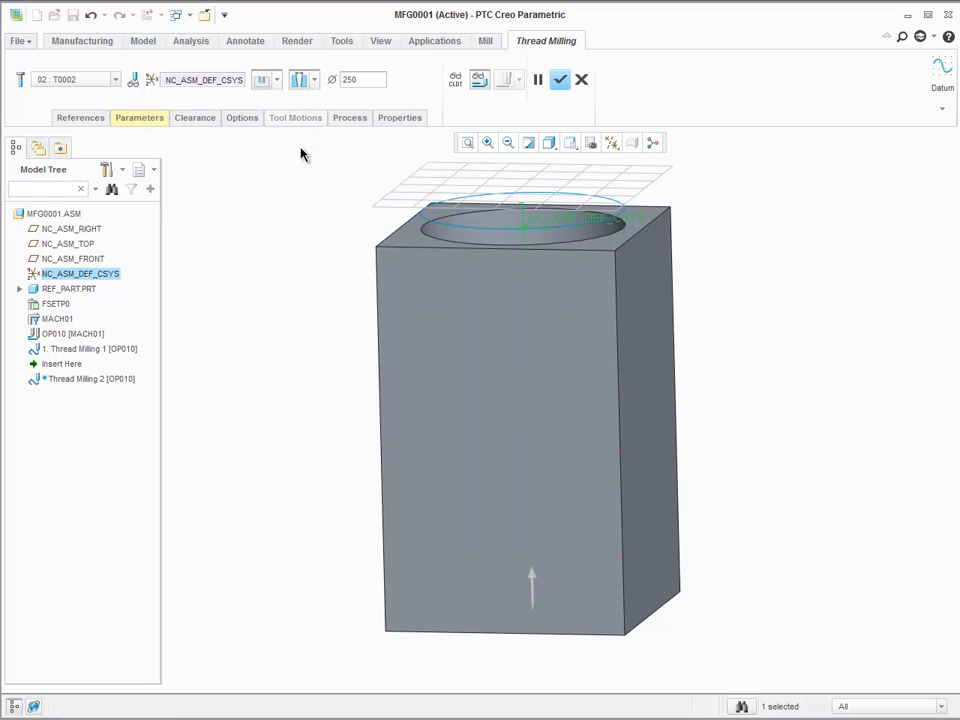
mouse_move(250, 198)
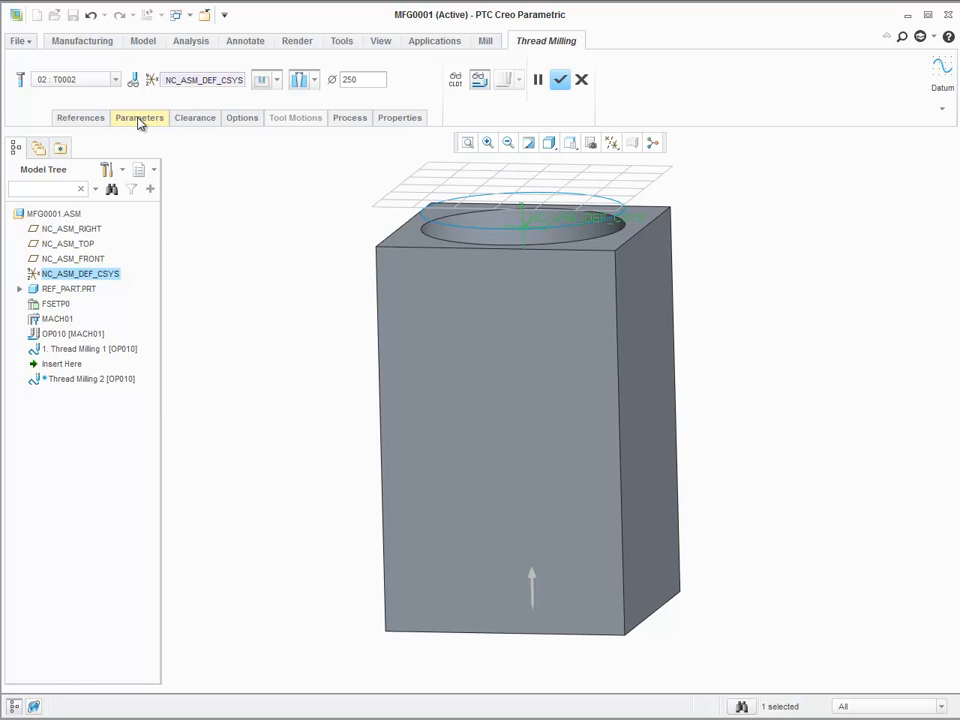
- Enter a TAPER_ANGLE of 10 in the thread milling parameter table
left_click(140, 116)
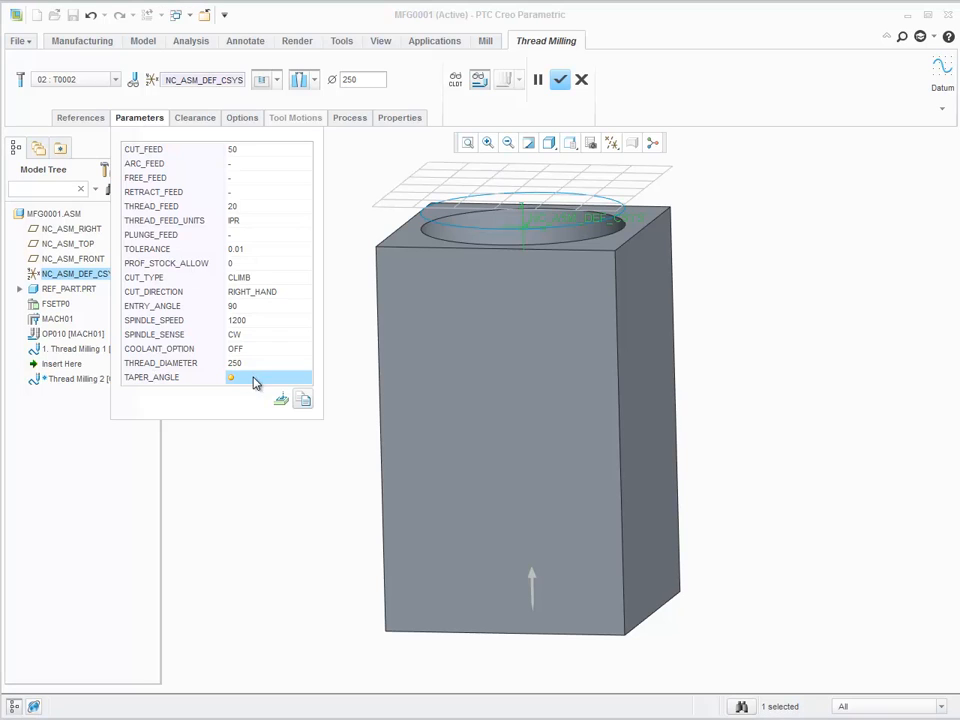
left_click(264, 376)
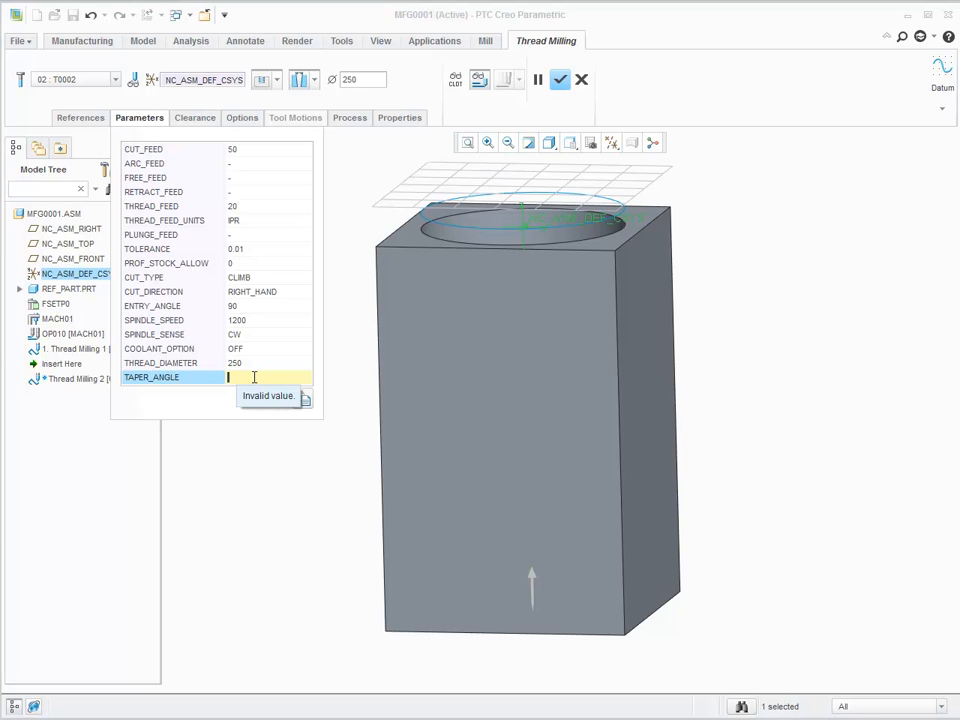
type("10")
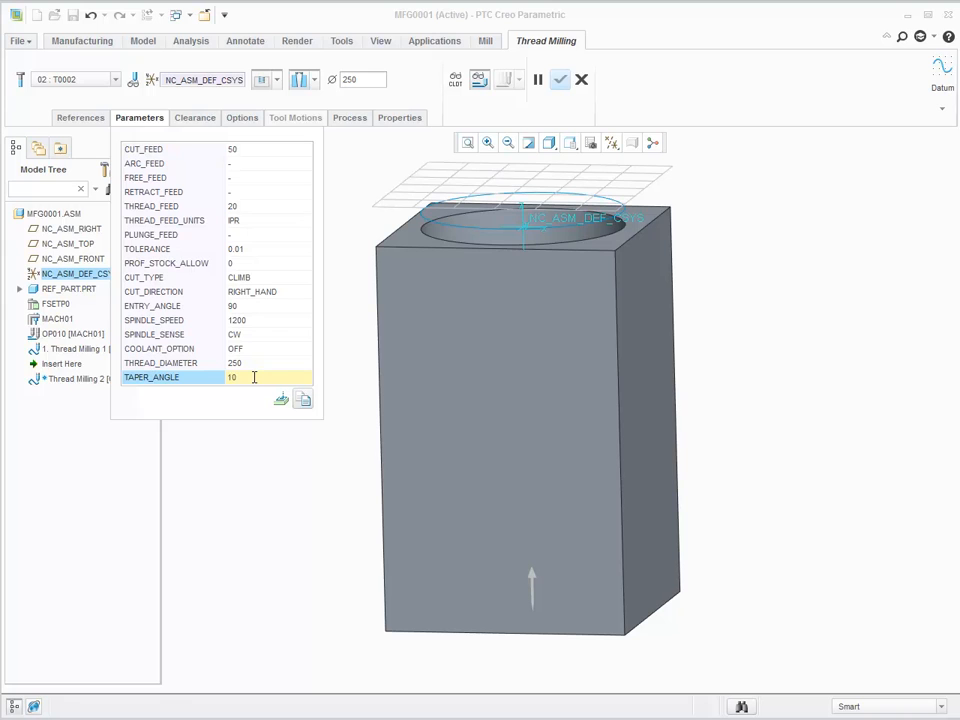